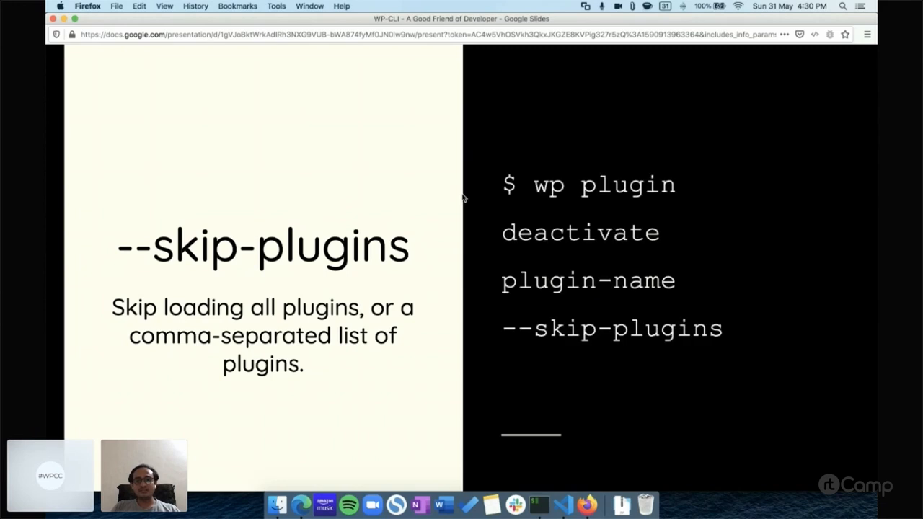
{"action": "mouse_move", "coordinate": [540, 201]}
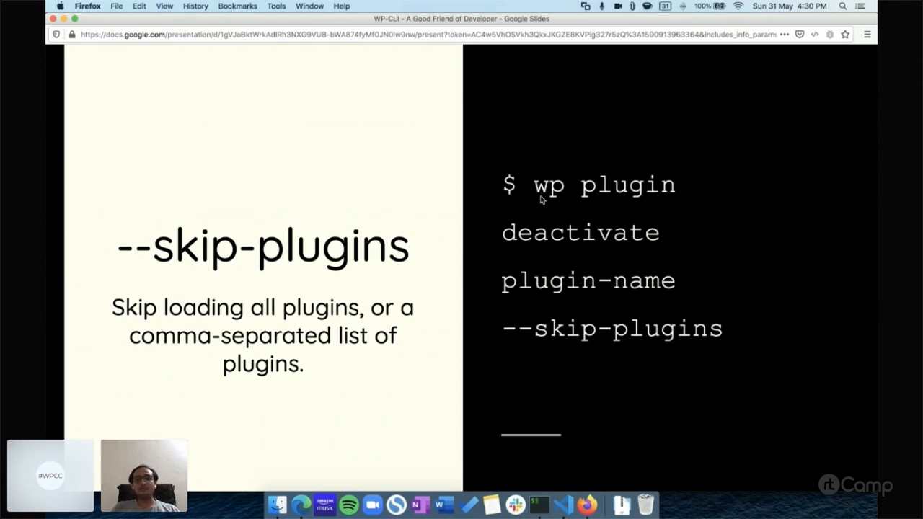
{"action": "mouse_move", "coordinate": [563, 239]}
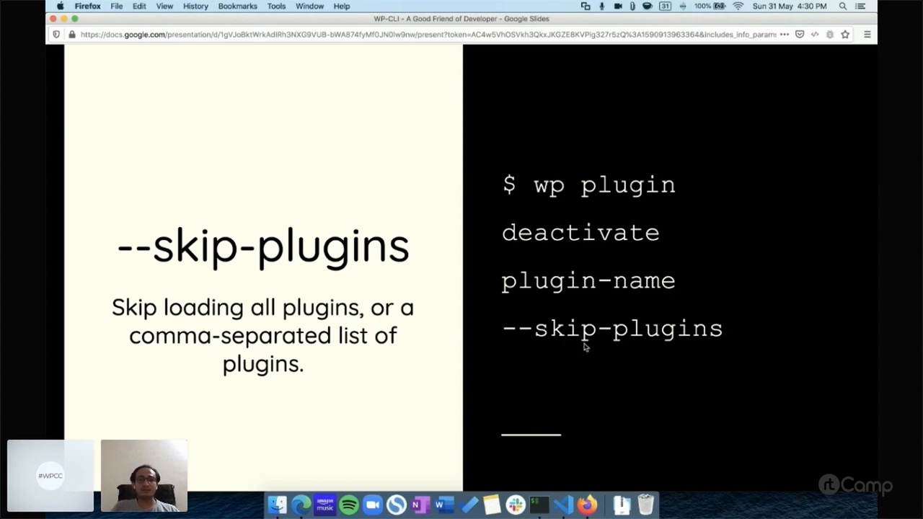
{"action": "mouse_move", "coordinate": [565, 341]}
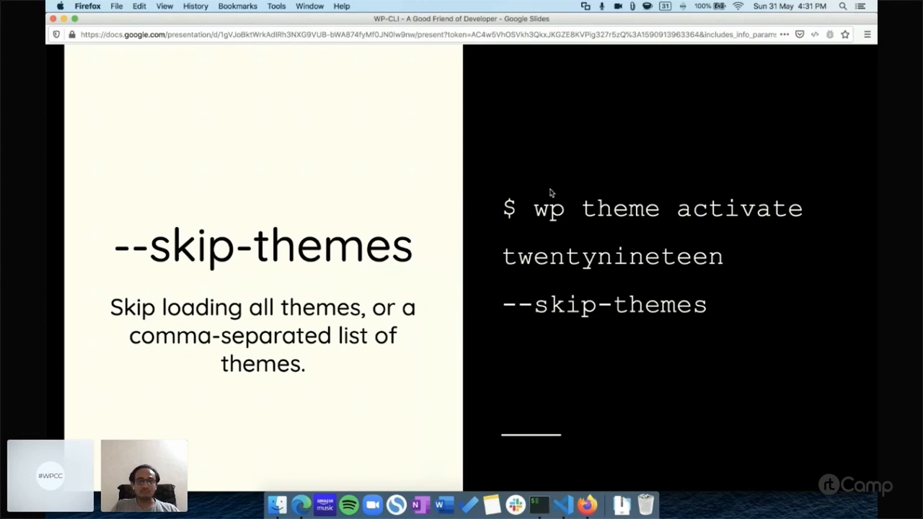
Advance past the --skip-themes slide to the --prompt slide explaining argument prompting
{"action": "key", "text": "Right"}
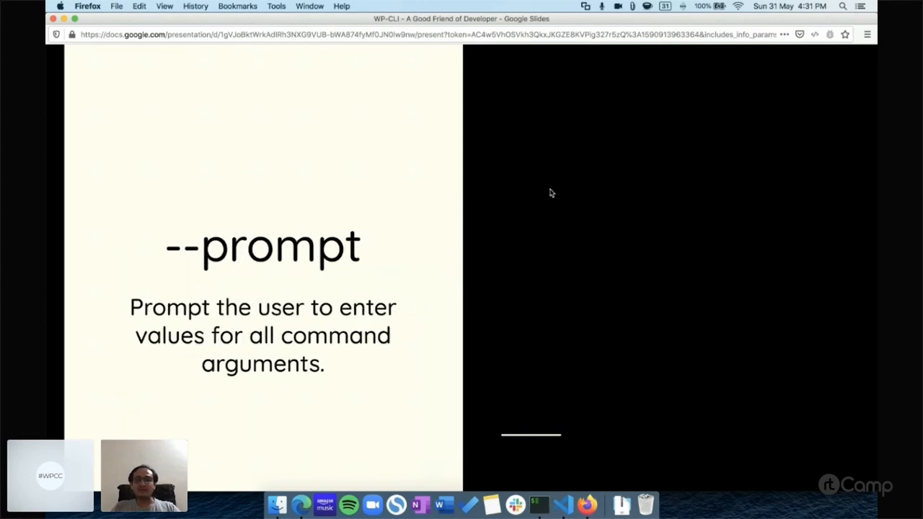